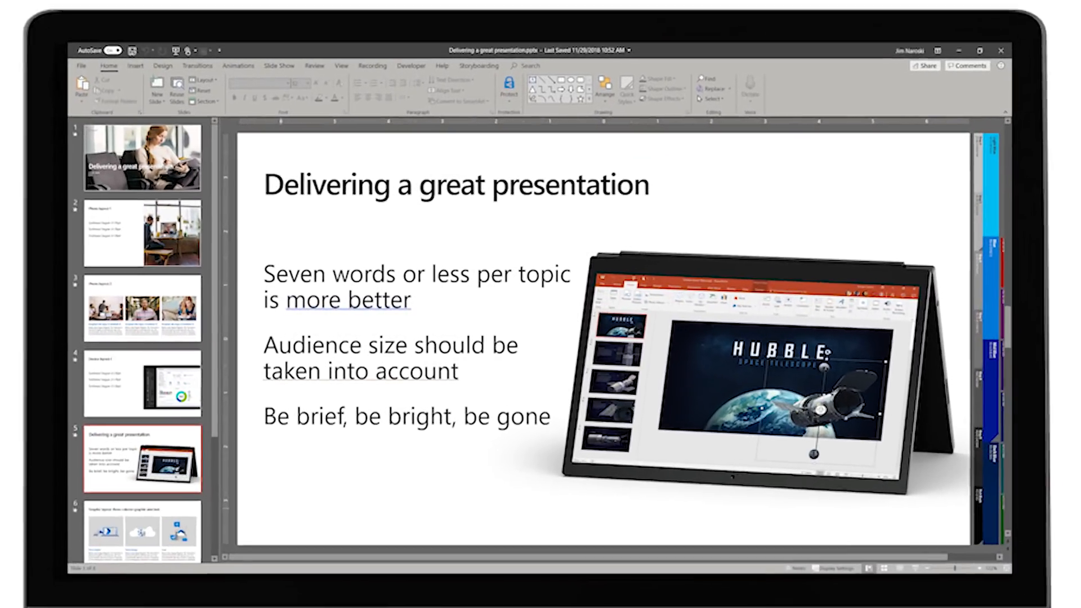
Apply Editor's conciseness suggestions so the bullet reads "Audience size should be considered"
{"action": "right_click", "coordinate": [348, 300]}
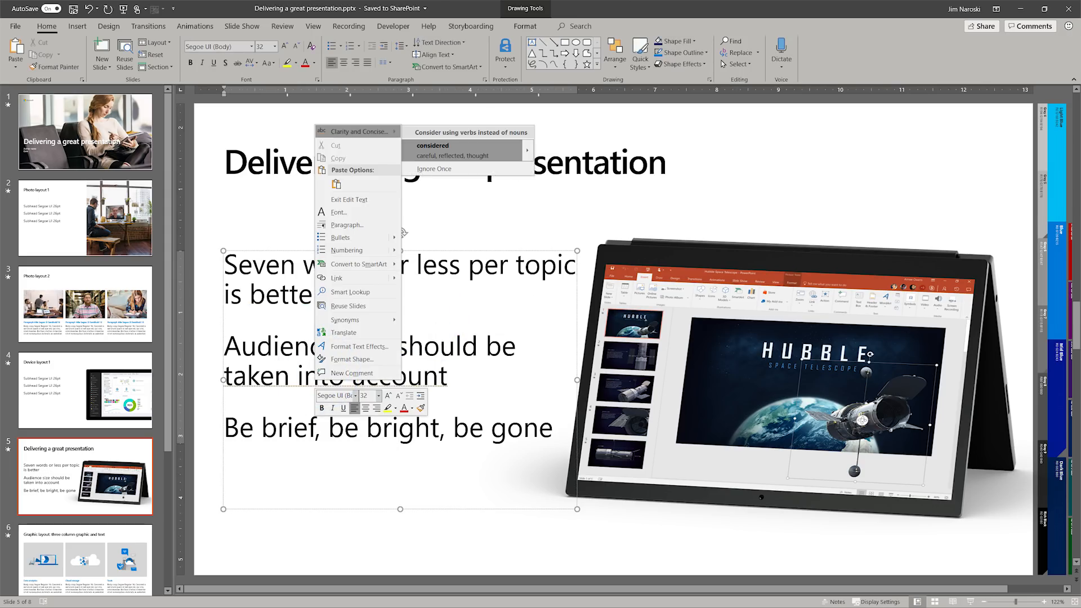
{"action": "left_click", "coordinate": [432, 145]}
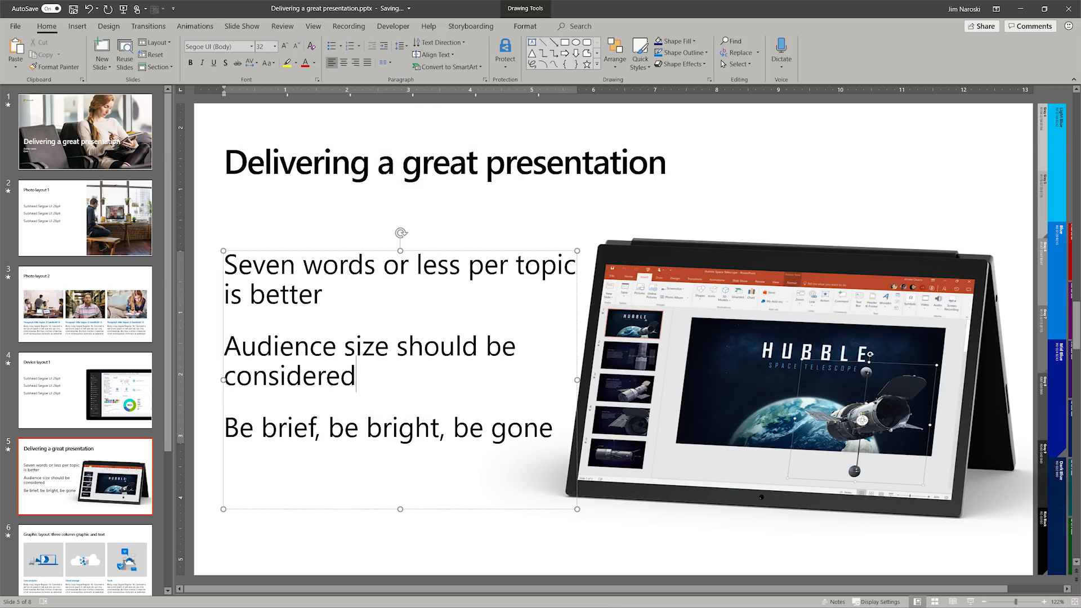
{"action": "left_click", "coordinate": [14, 26]}
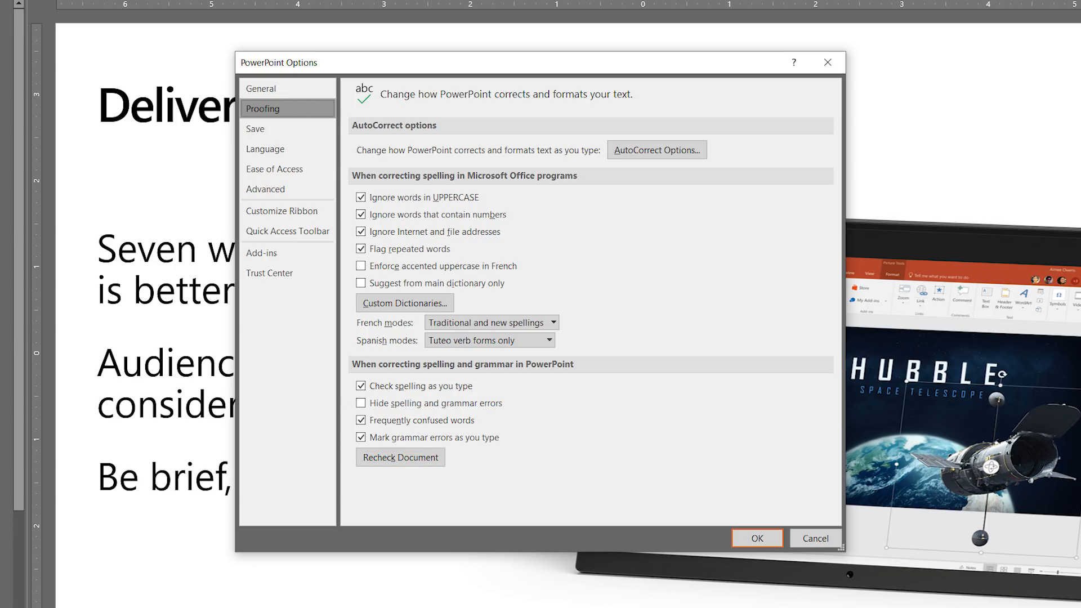
{"action": "left_click", "coordinate": [757, 538]}
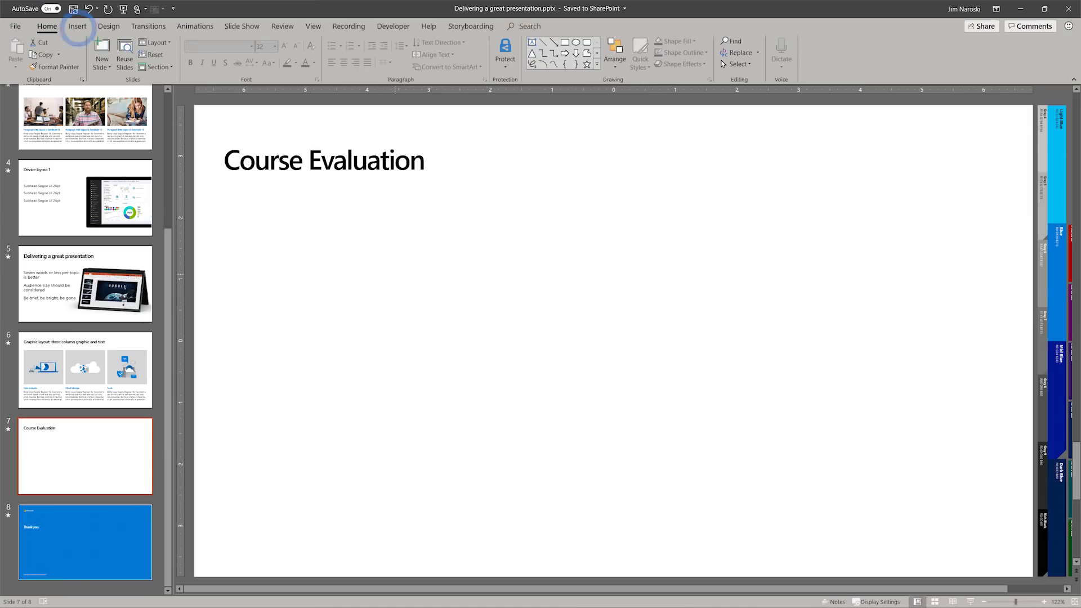
Start adding a Forms survey to slide 7 from the Insert features
{"action": "left_click", "coordinate": [76, 26]}
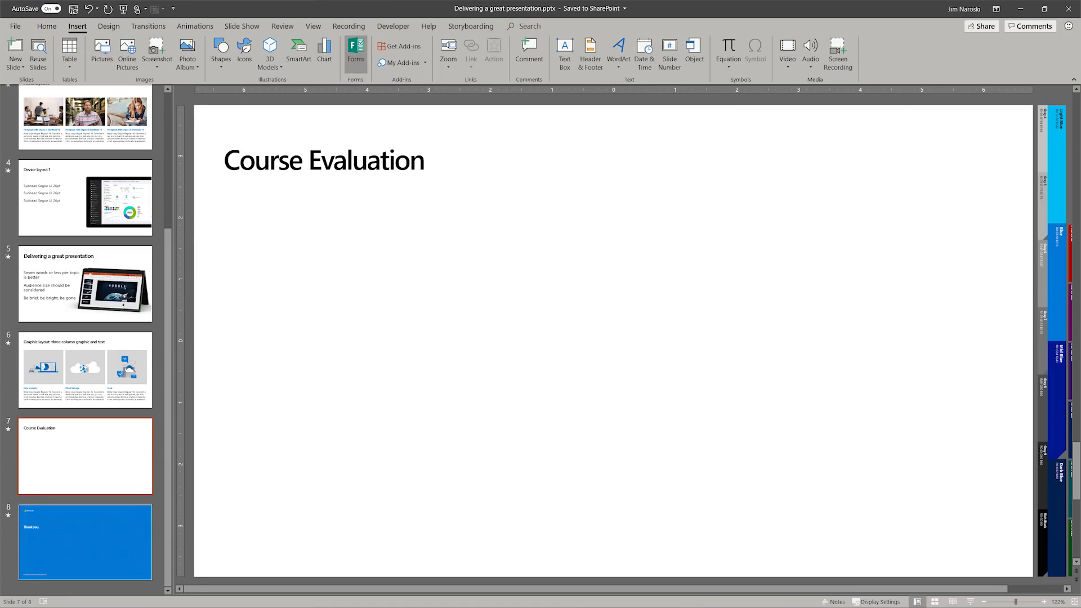
{"action": "left_click", "coordinate": [354, 51]}
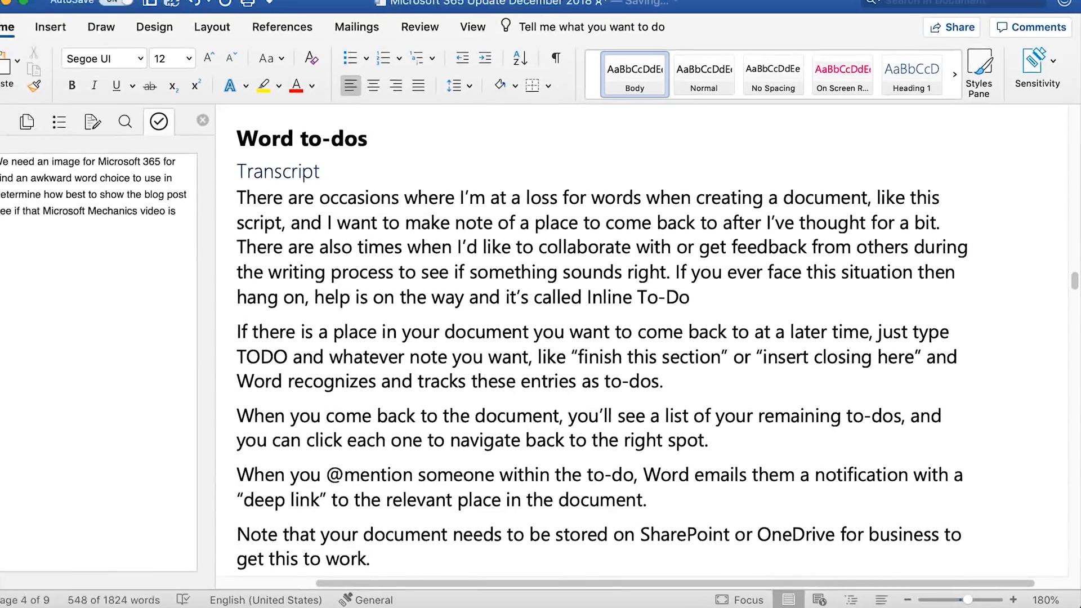
{"action": "type", "text": "todo"}
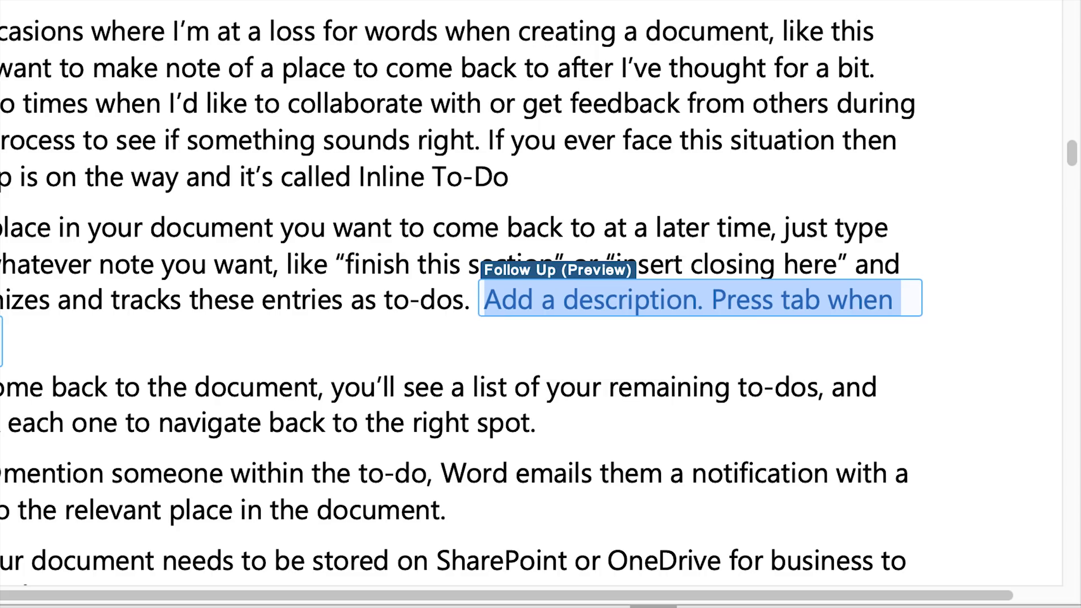
{"action": "type", "text": "R"}
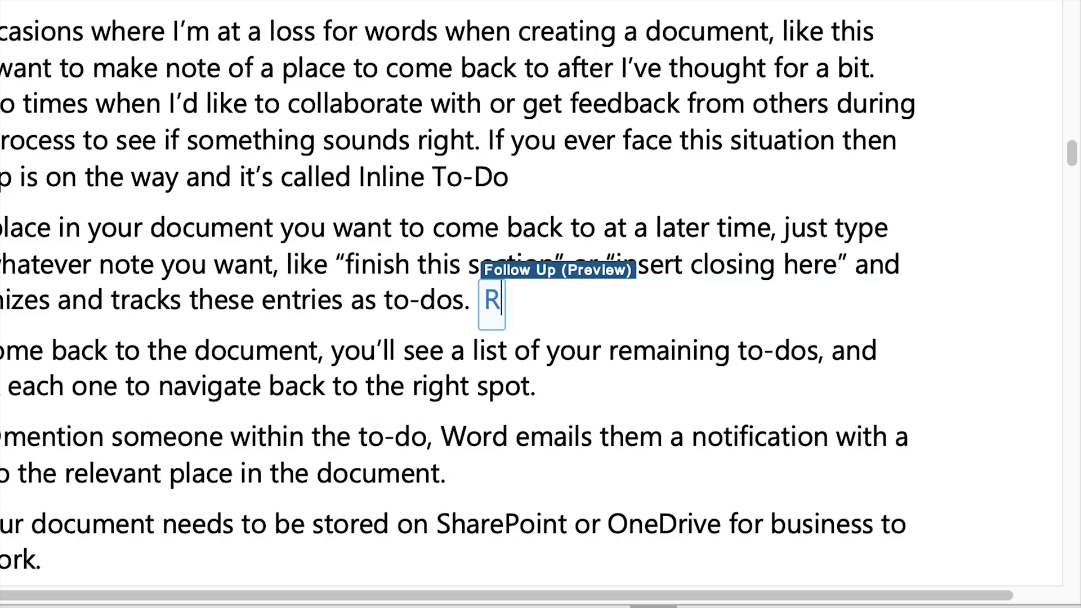
{"action": "type", "text": "eview this section"}
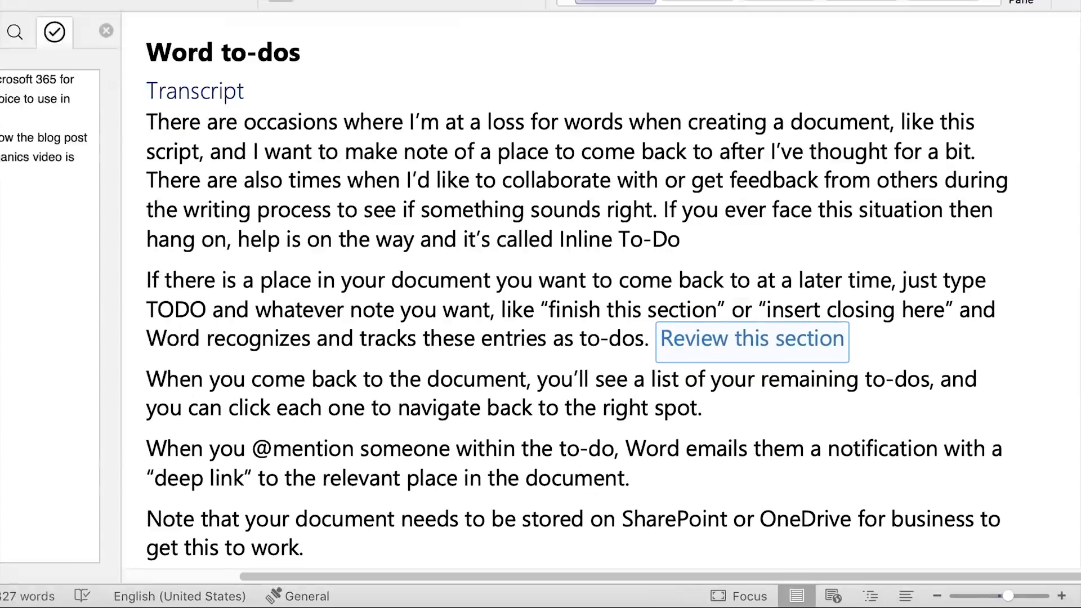
{"action": "type", "text": "todo"}
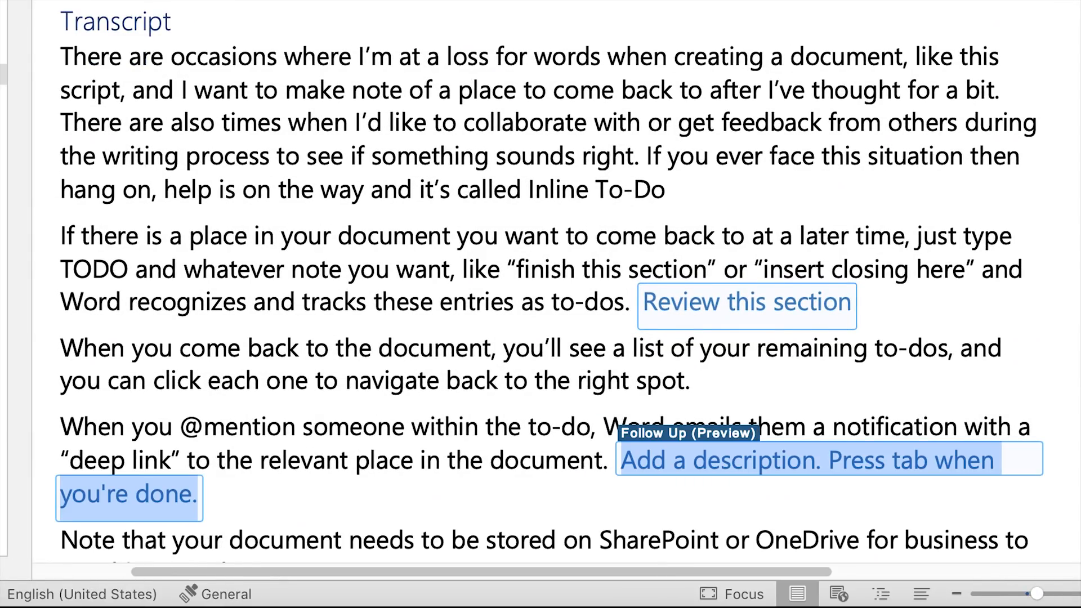
{"action": "type", "text": "@Jim N"}
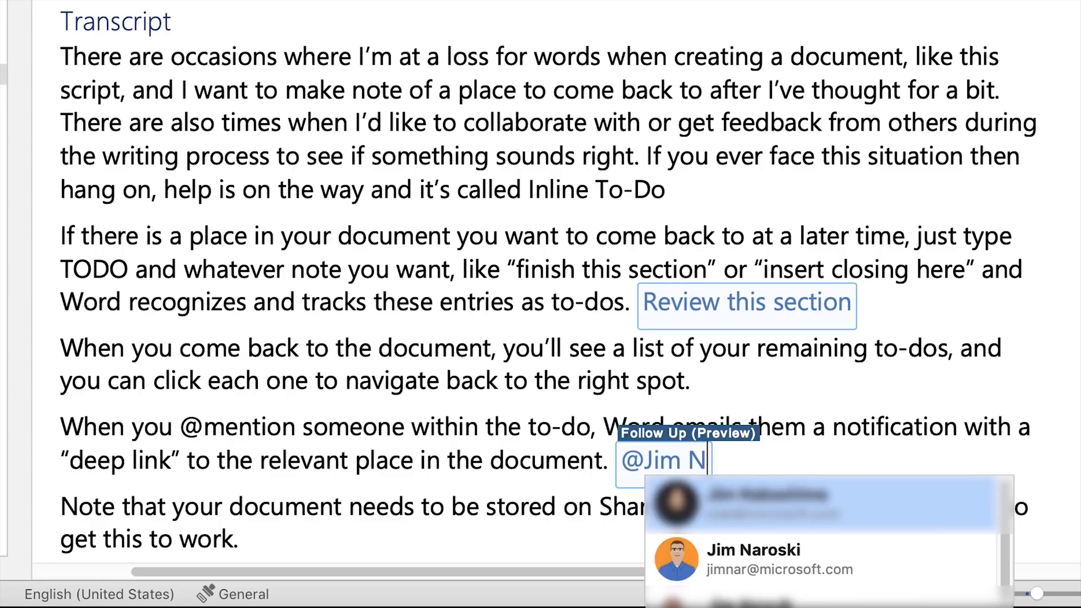
{"action": "left_click", "coordinate": [751, 560]}
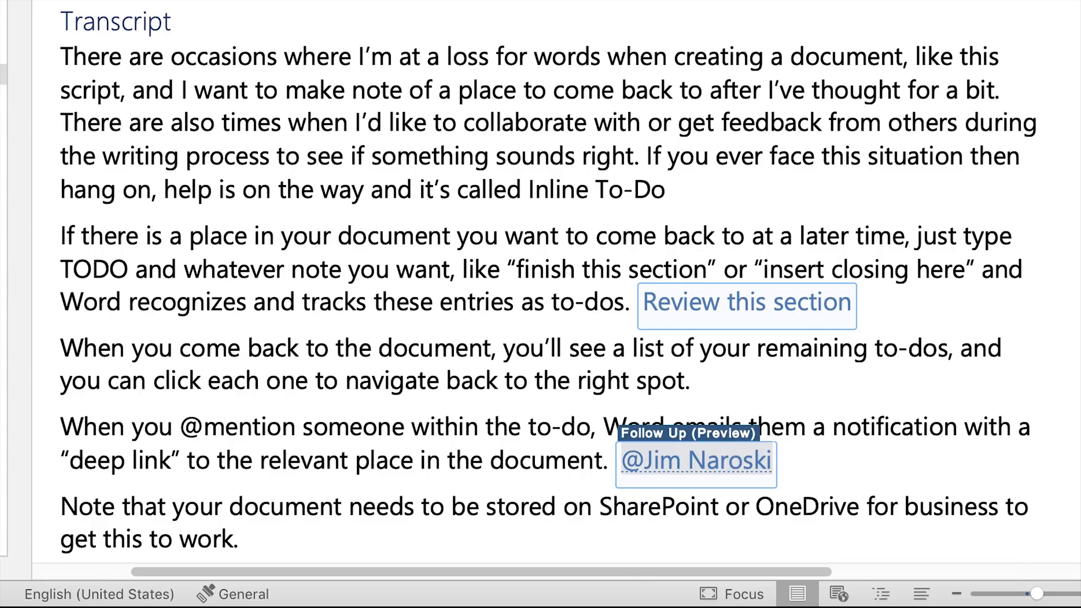
{"action": "type", "text": "Compare to M"}
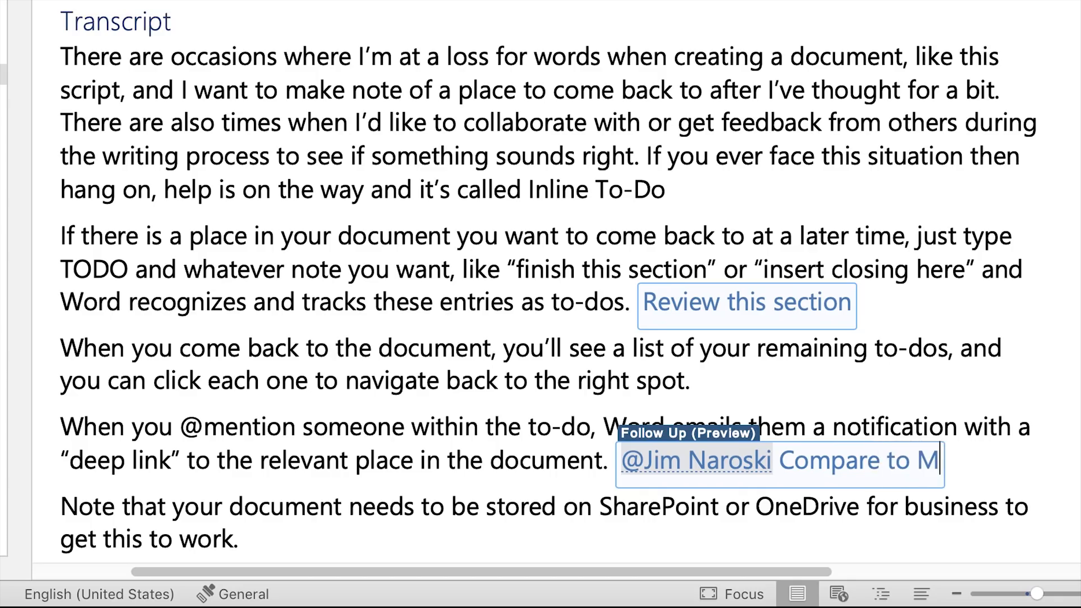
{"action": "type", "text": "icrosoft"}
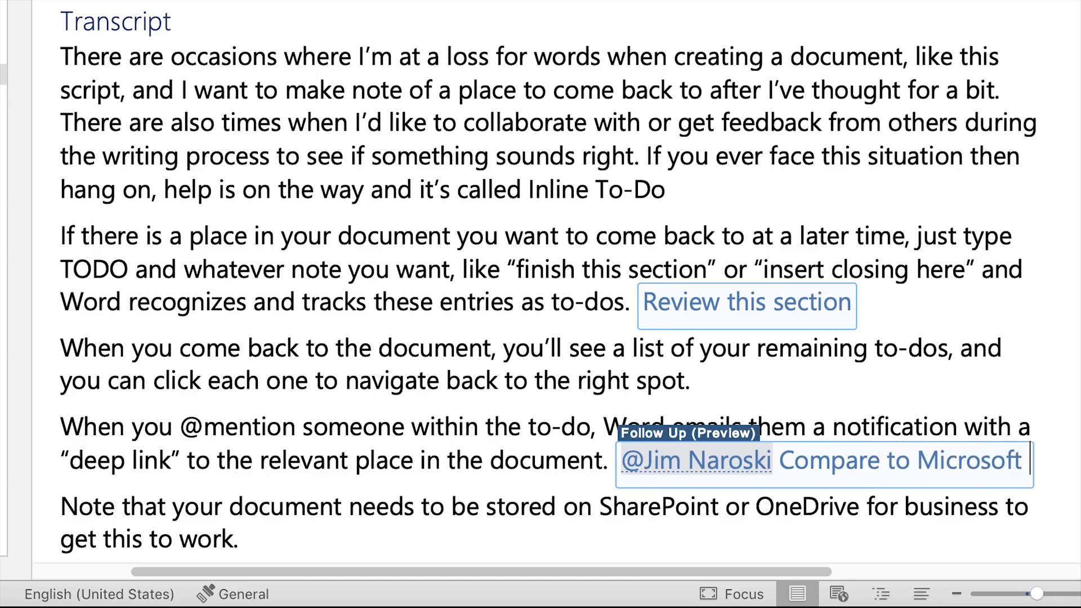
{"action": "type", "text": "To-Do?"}
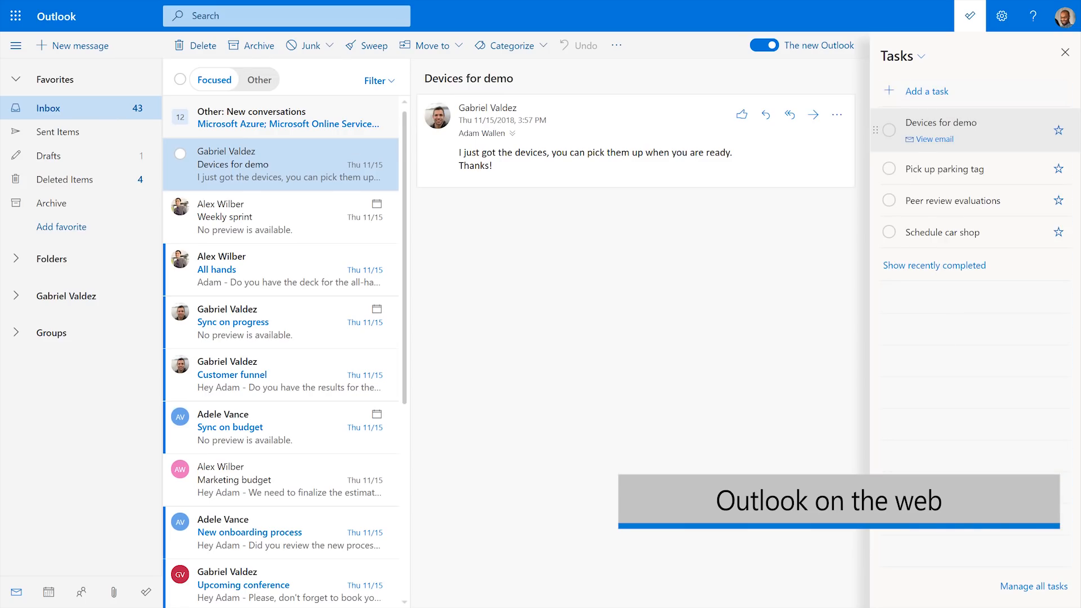
Turn the "Devices for demo" email into a linked task in the Tasks pane
{"action": "left_click", "coordinate": [58, 591]}
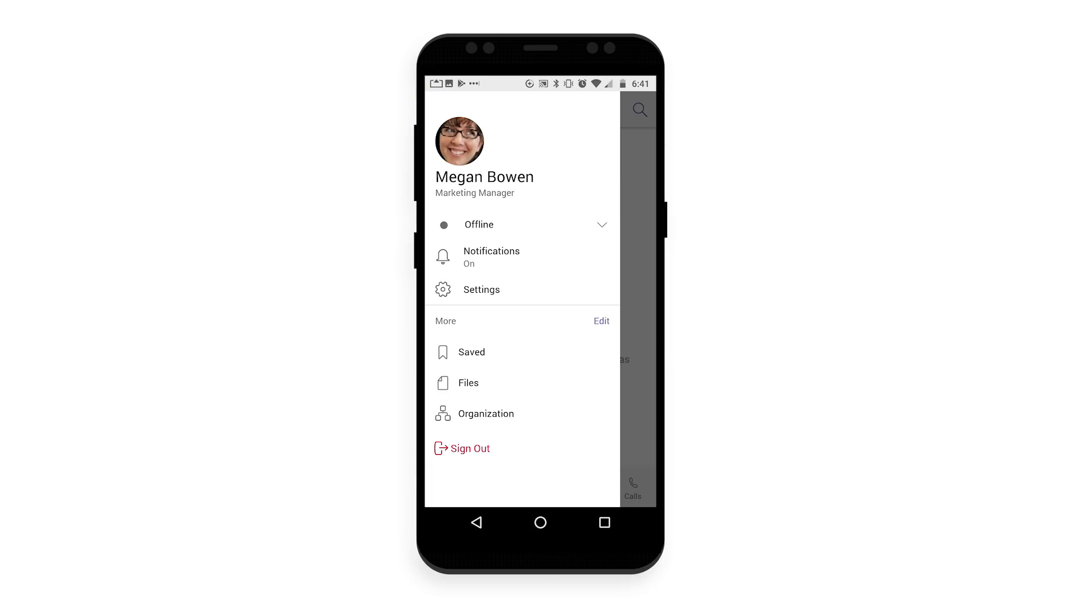
Set daily quiet hours 7:00 PM–7:00 AM and quiet days on Sunday and Saturday
{"action": "left_click", "coordinate": [481, 290]}
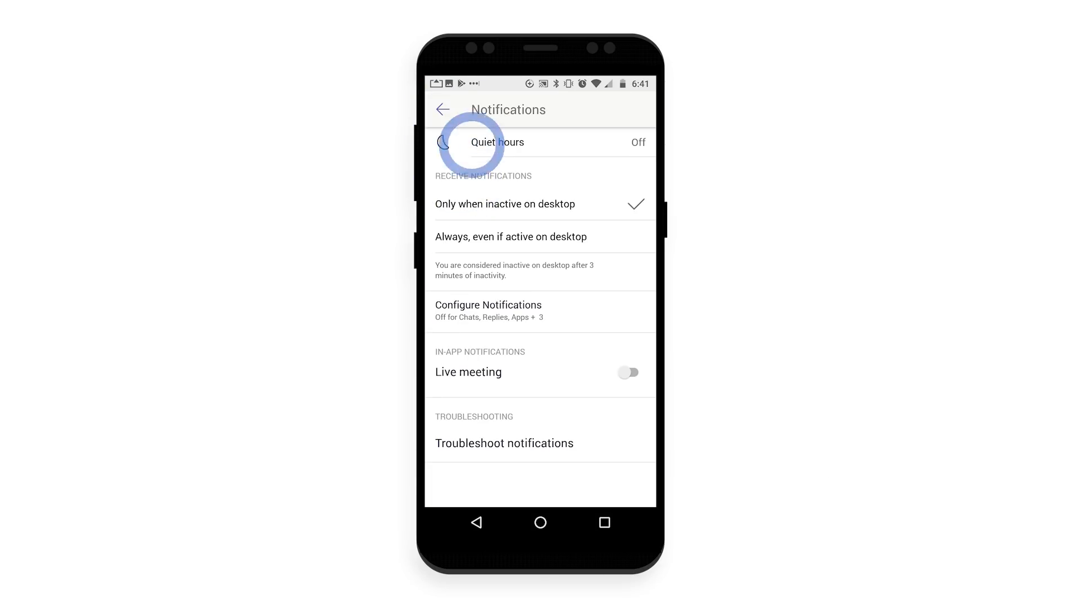
{"action": "left_click", "coordinate": [496, 142]}
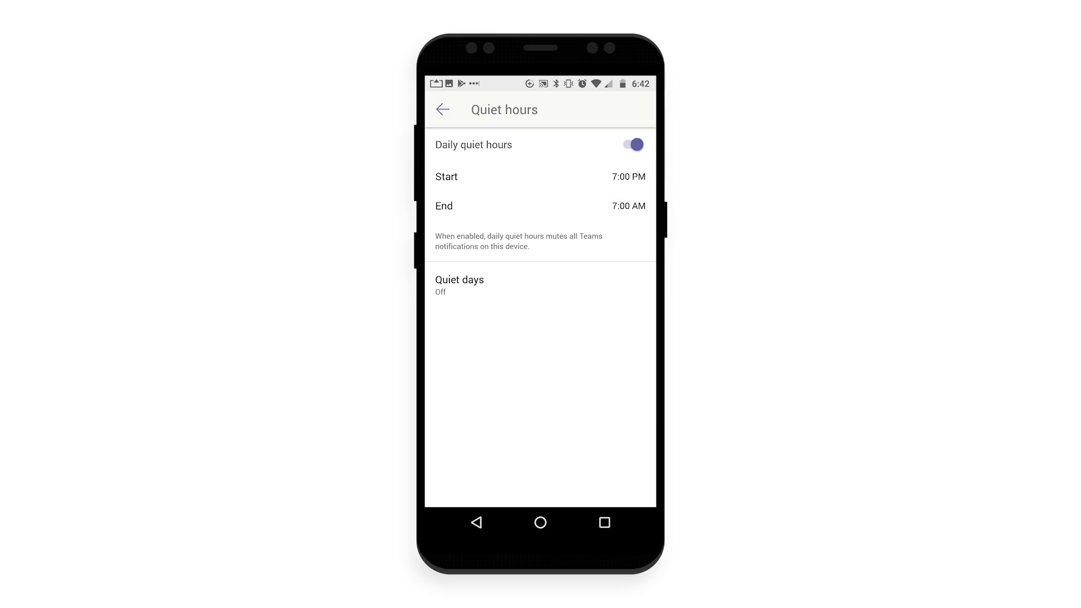
{"action": "left_click", "coordinate": [458, 285]}
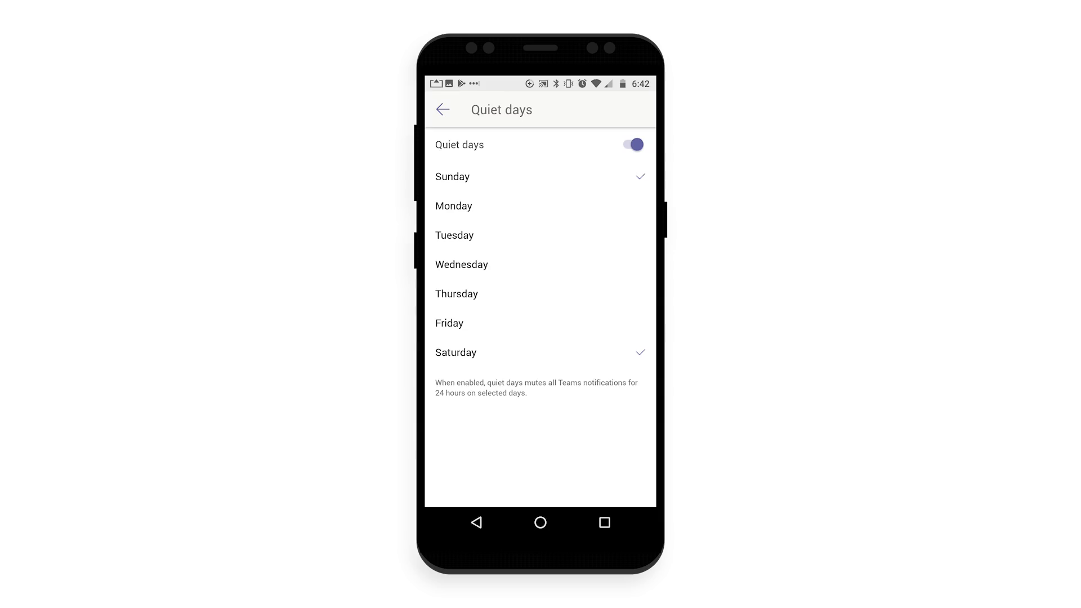
{"action": "left_click", "coordinate": [443, 109]}
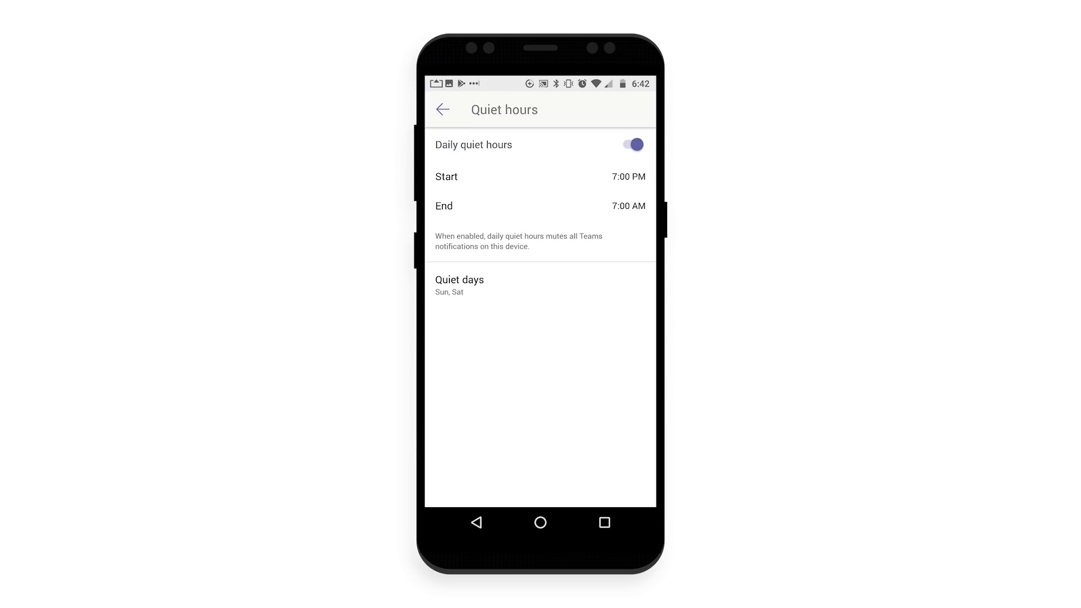
{"action": "left_click", "coordinate": [444, 110]}
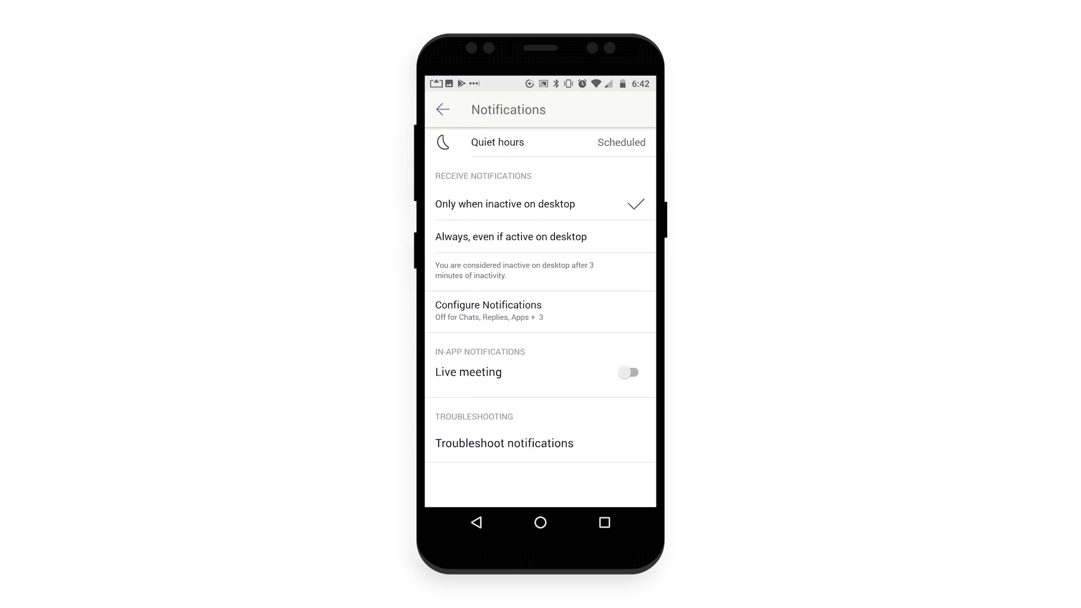
Leave notification settings and start a new meeting event titled "Script writing"
{"action": "left_click", "coordinate": [443, 109]}
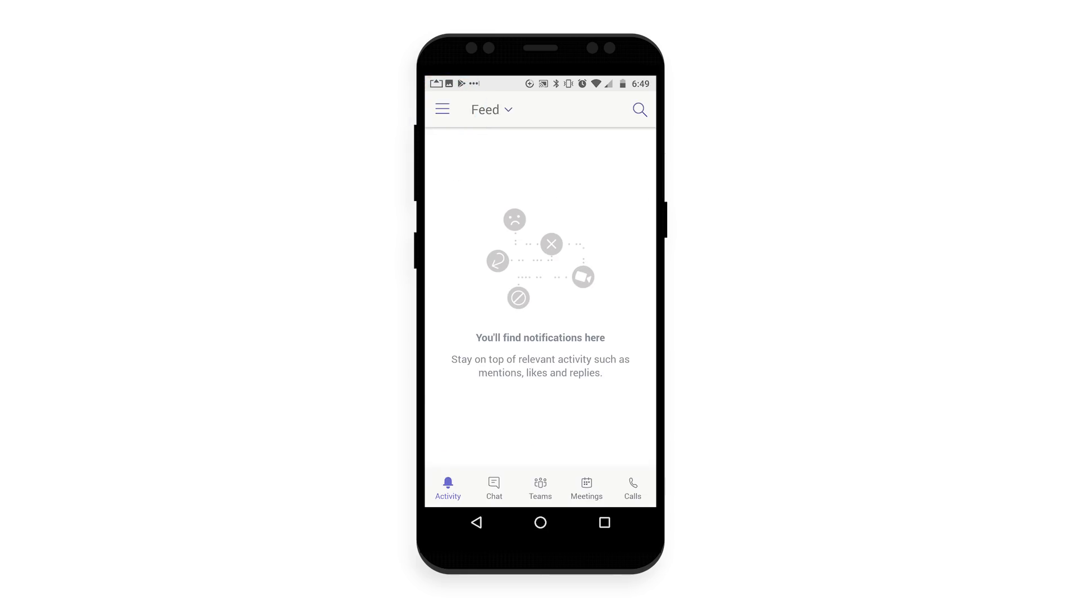
{"action": "left_click", "coordinate": [585, 488]}
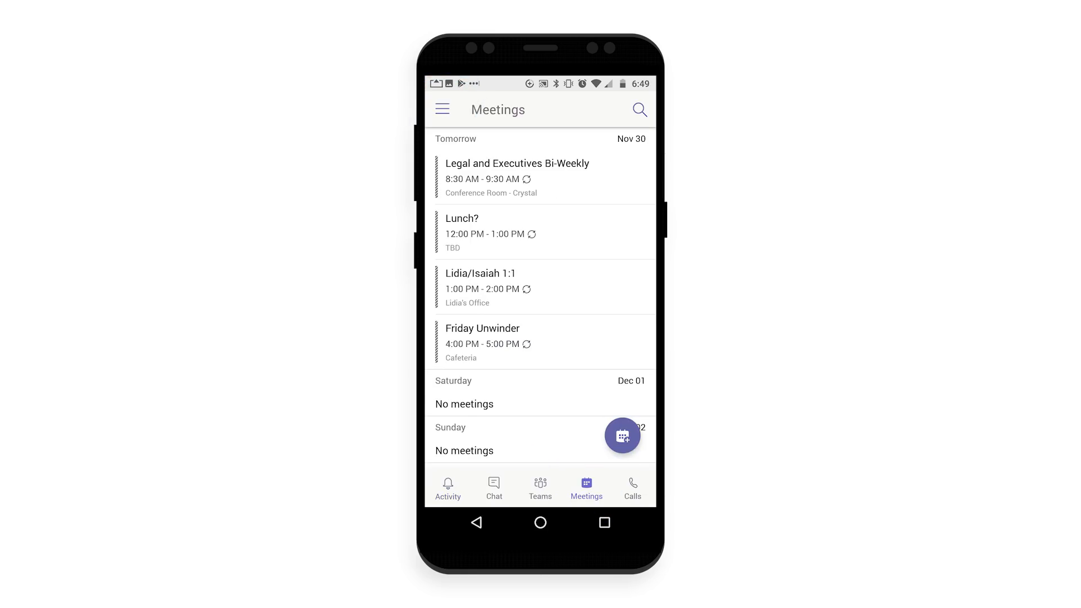
{"action": "left_click", "coordinate": [622, 436]}
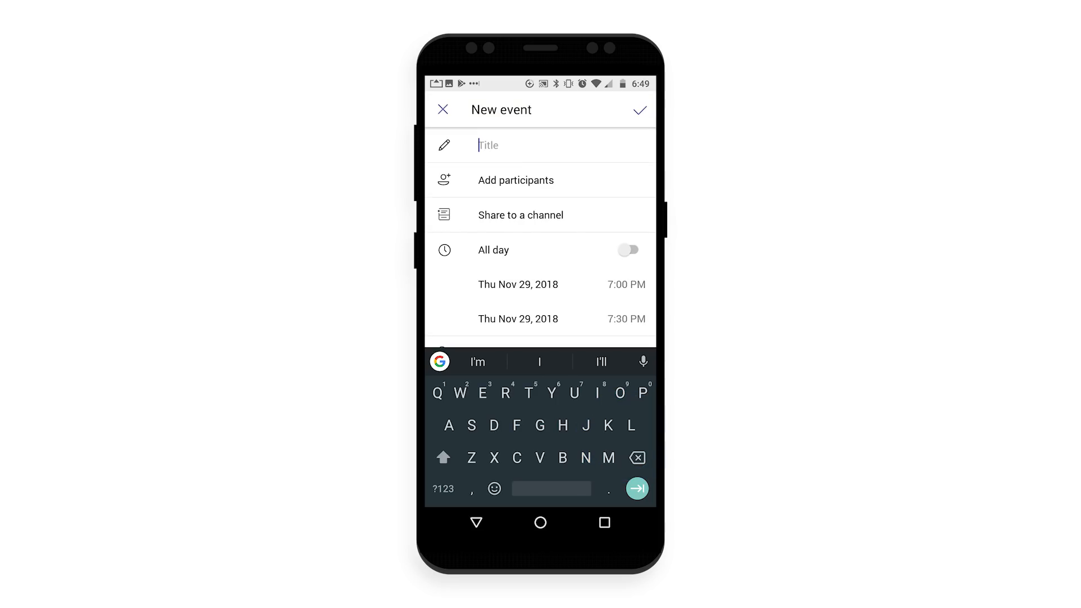
{"action": "type", "text": "Script writing"}
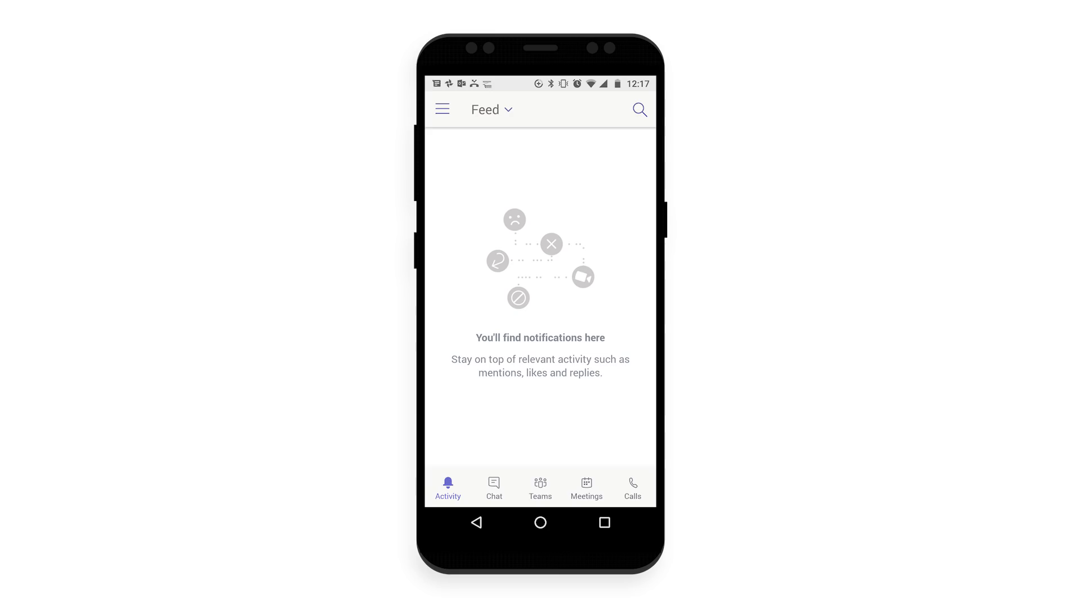
Show the side menu with availability status, notifications, settings and files
{"action": "left_click", "coordinate": [442, 109]}
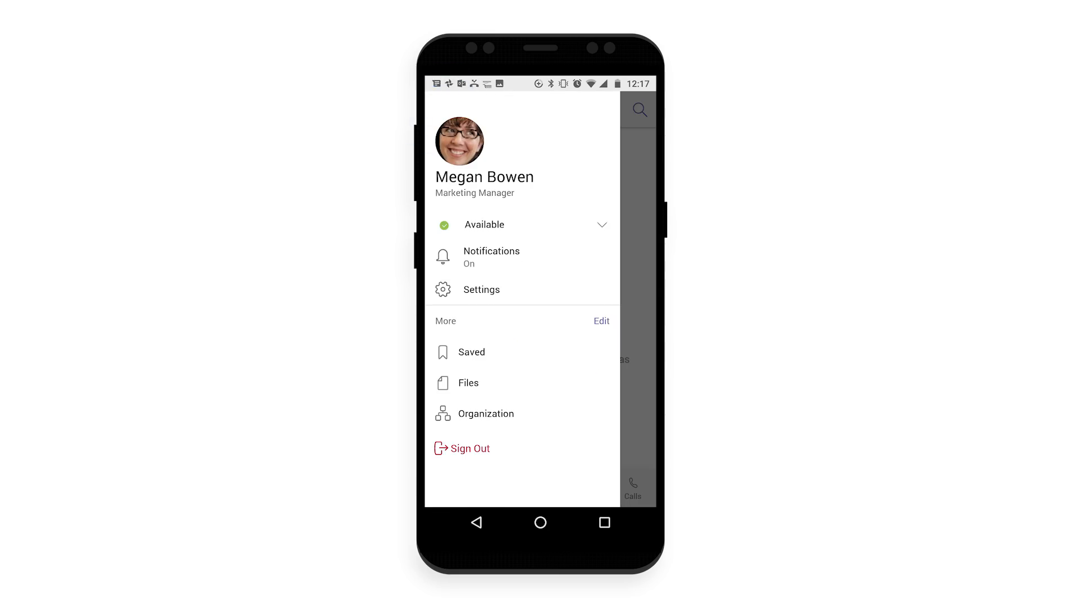
{"action": "left_click", "coordinate": [489, 414]}
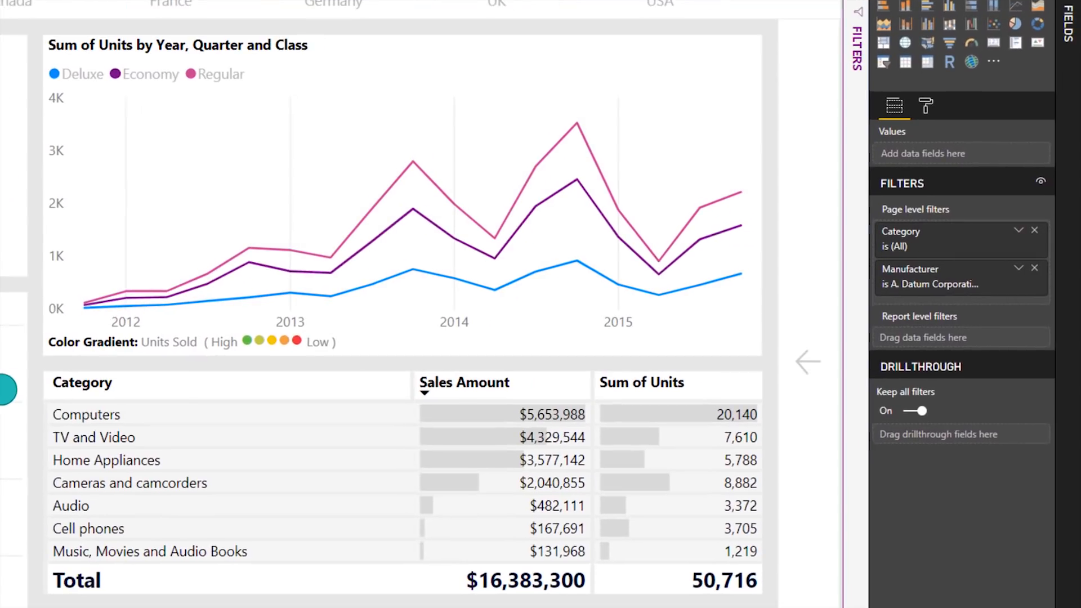
{"action": "right_click", "coordinate": [86, 414]}
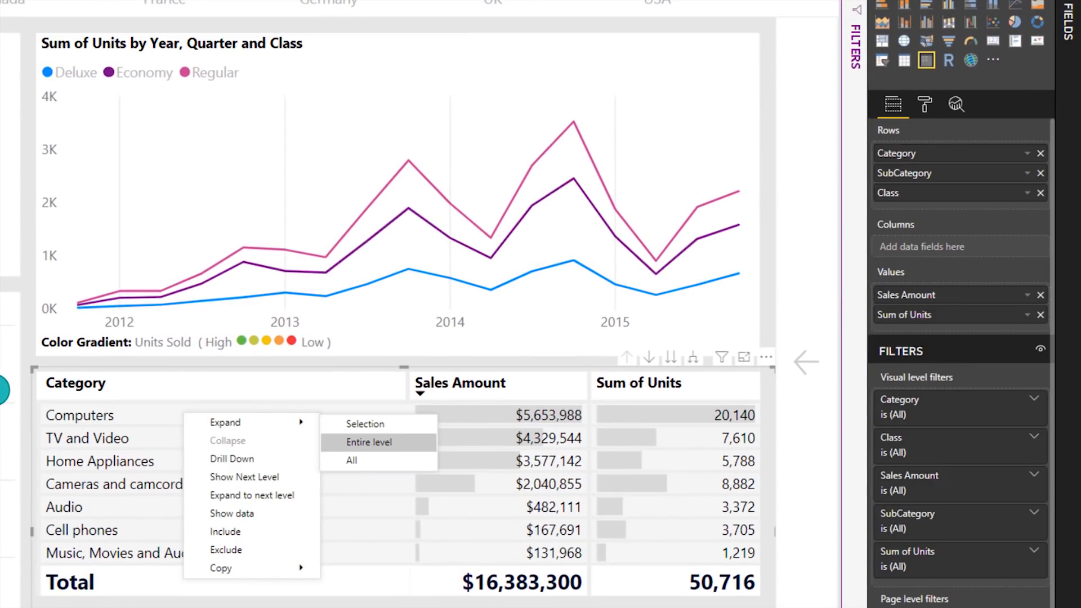
{"action": "left_click", "coordinate": [368, 442]}
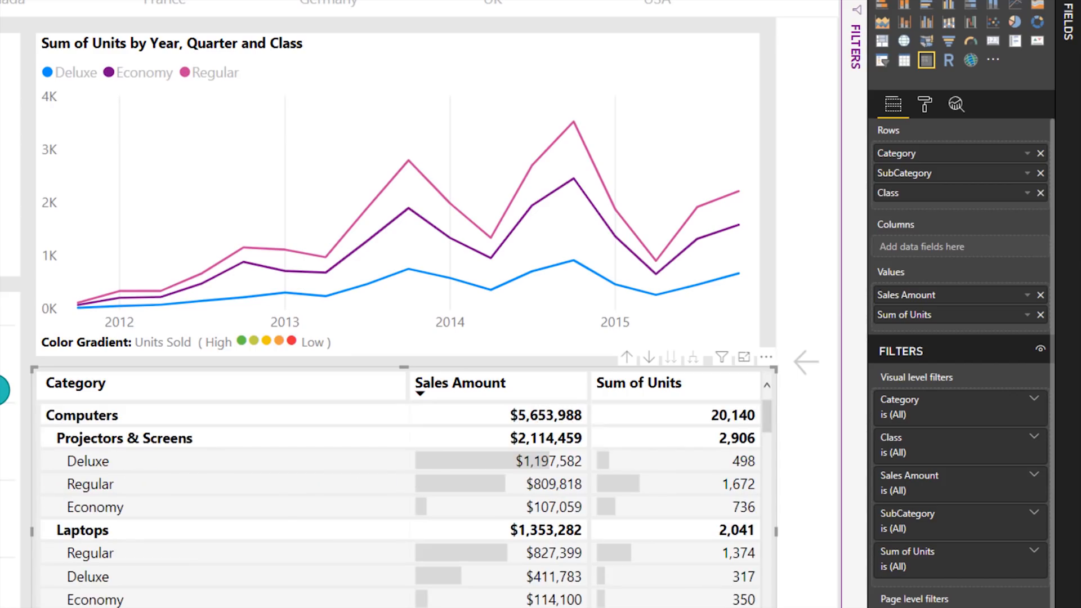
{"action": "right_click", "coordinate": [81, 416]}
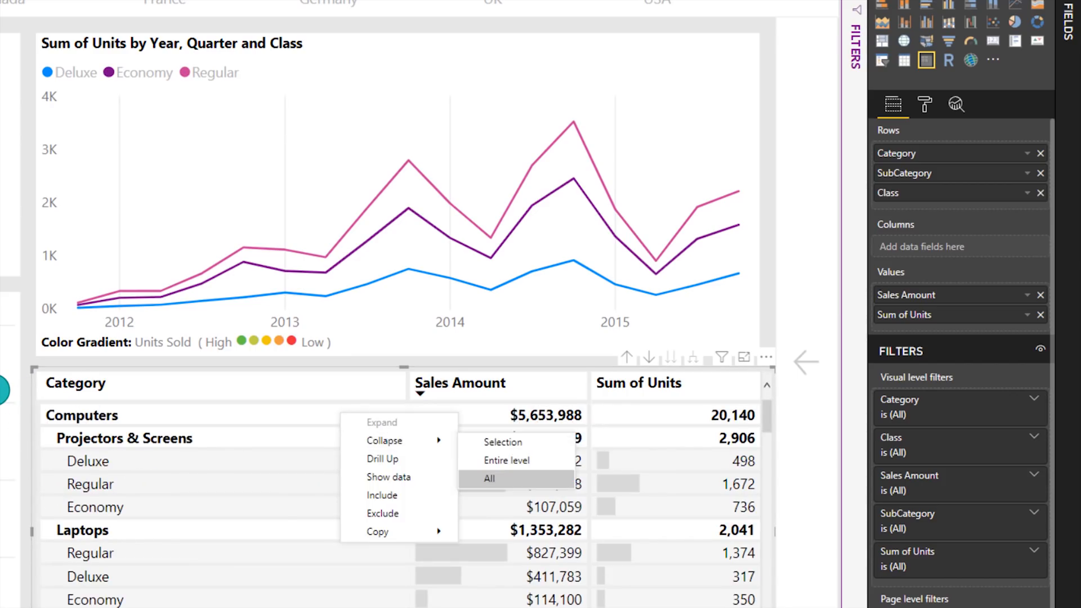
{"action": "left_click", "coordinate": [487, 478]}
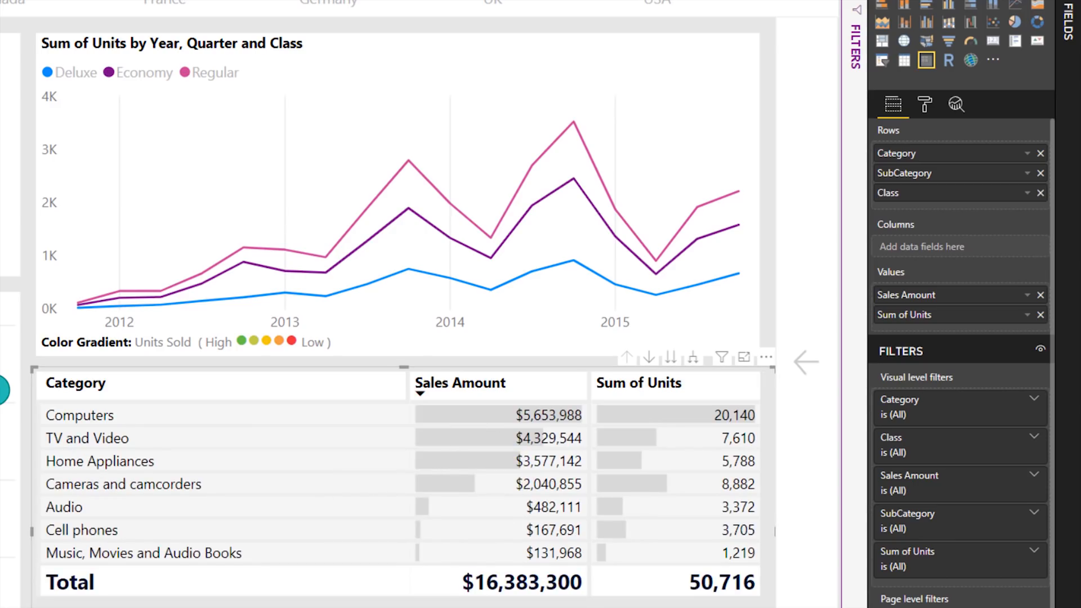
Switch +/- icons On under Row headers in the matrix Format pane
{"action": "left_click", "coordinate": [923, 103]}
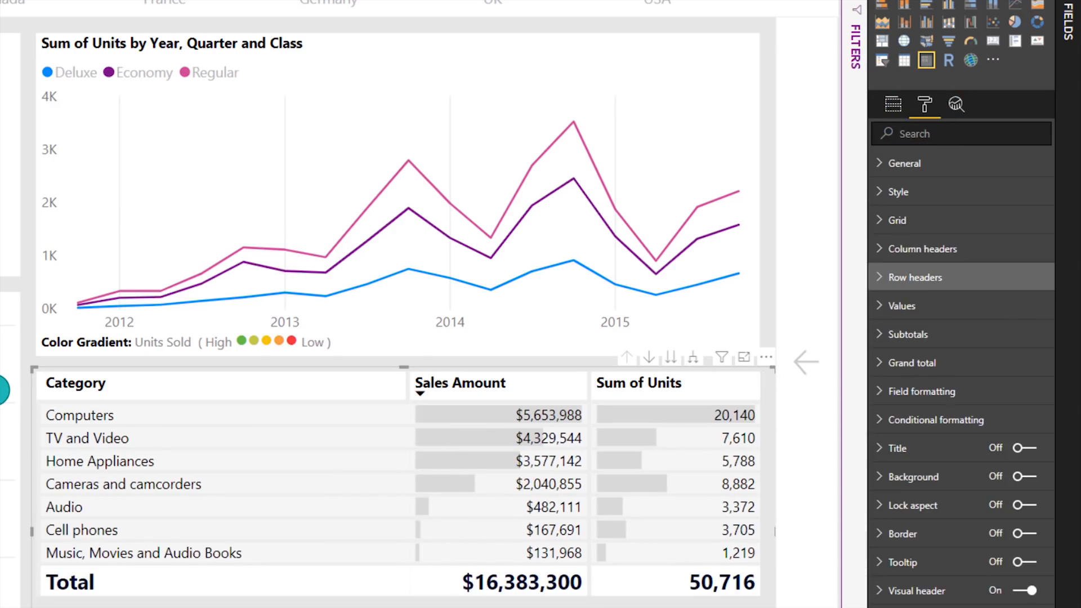
{"action": "left_click", "coordinate": [917, 276]}
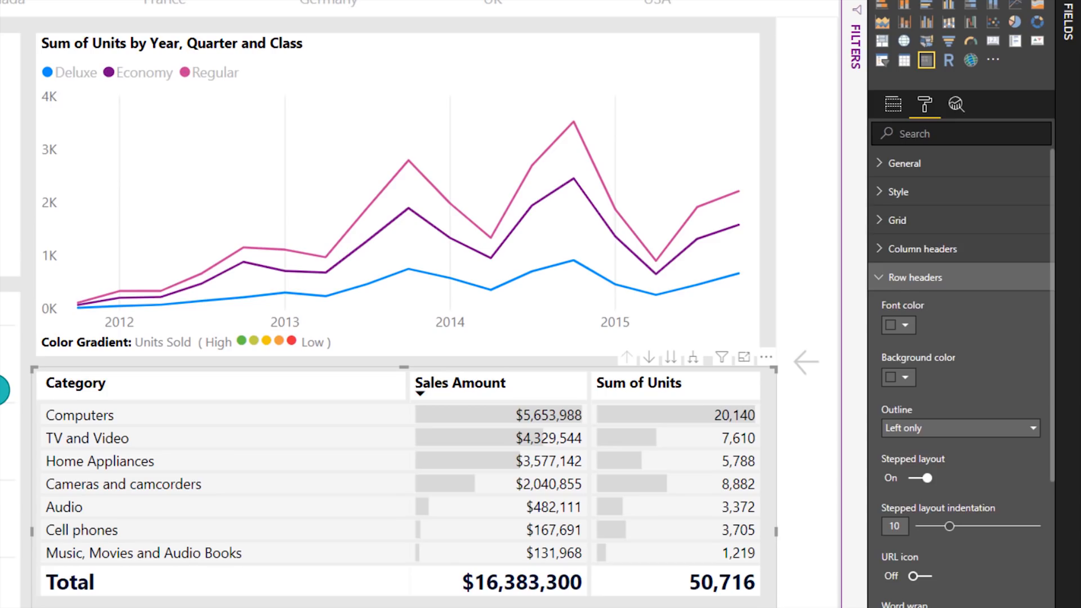
{"action": "scroll", "scroll_direction": "down", "scroll_amount": 3}
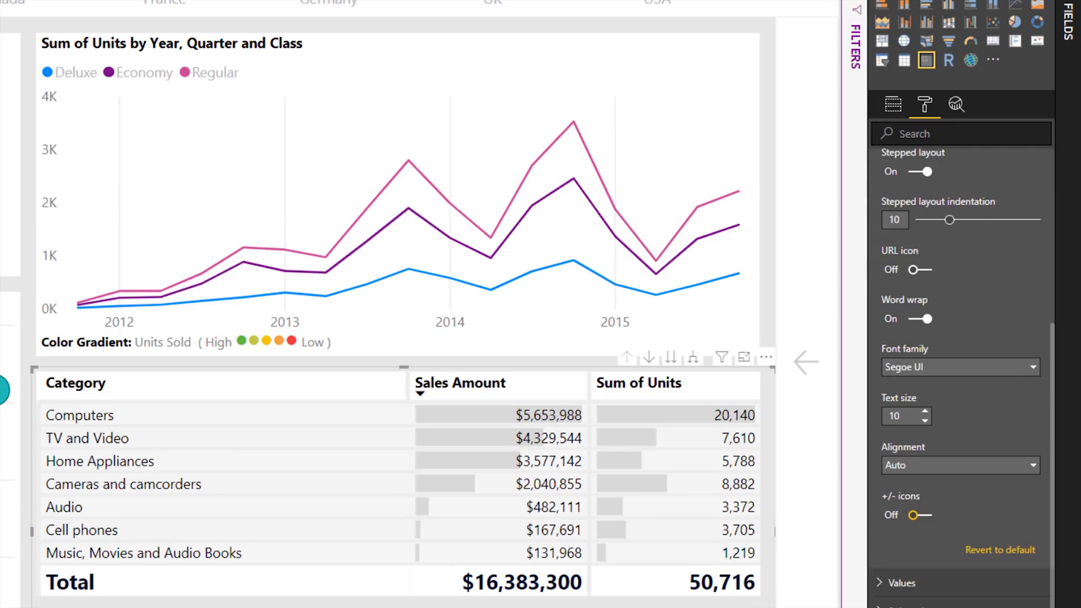
{"action": "left_click", "coordinate": [920, 515]}
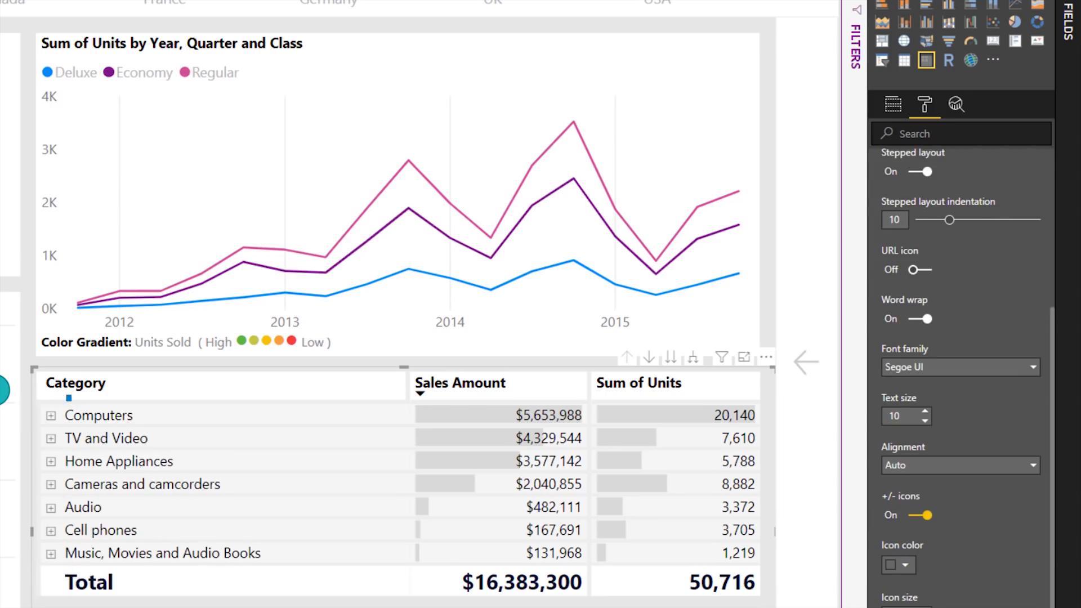
{"action": "left_click", "coordinate": [51, 415]}
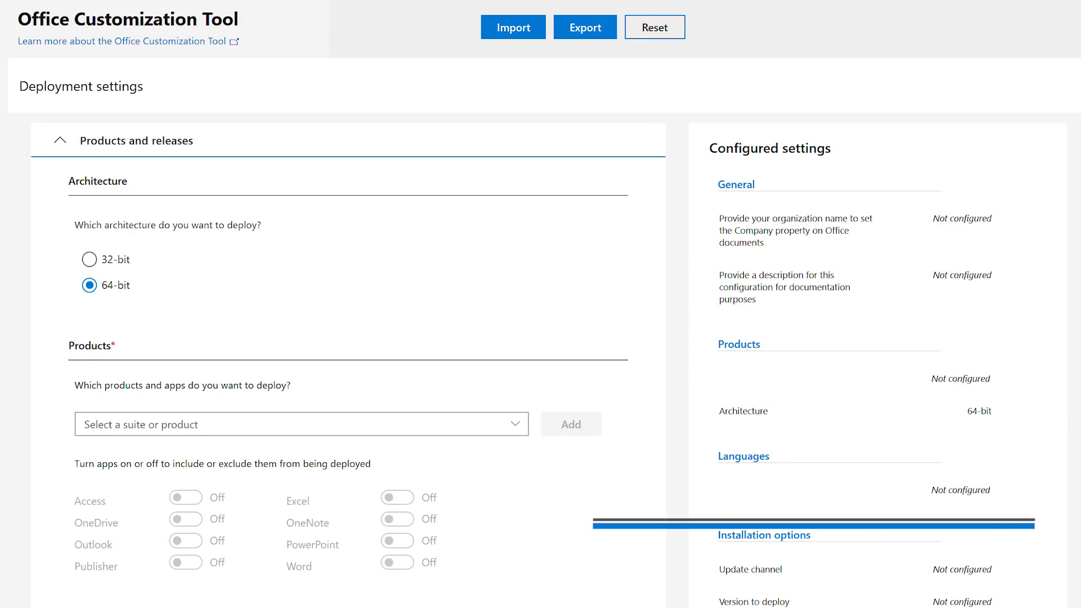
Scroll through the Products and releases deployment settings with 64-bit architecture chosen
{"action": "scroll", "scroll_direction": "down", "scroll_amount": 3}
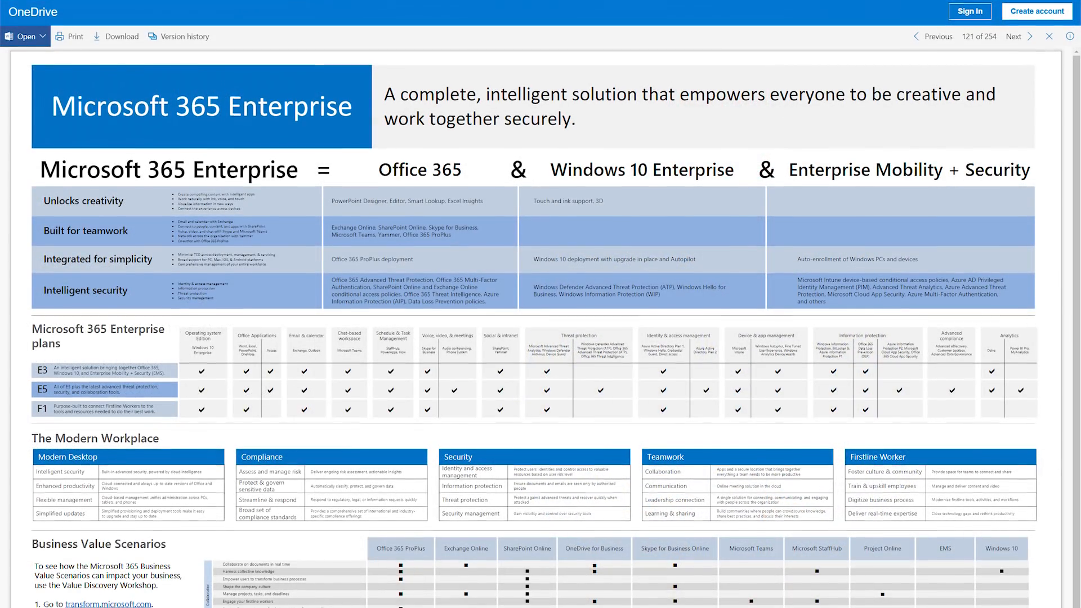
Scroll the Microsoft 365 Enterprise poster down to the Business Value Scenarios and Roadmap to adoption sections
{"action": "scroll", "scroll_direction": "down", "scroll_amount": 3}
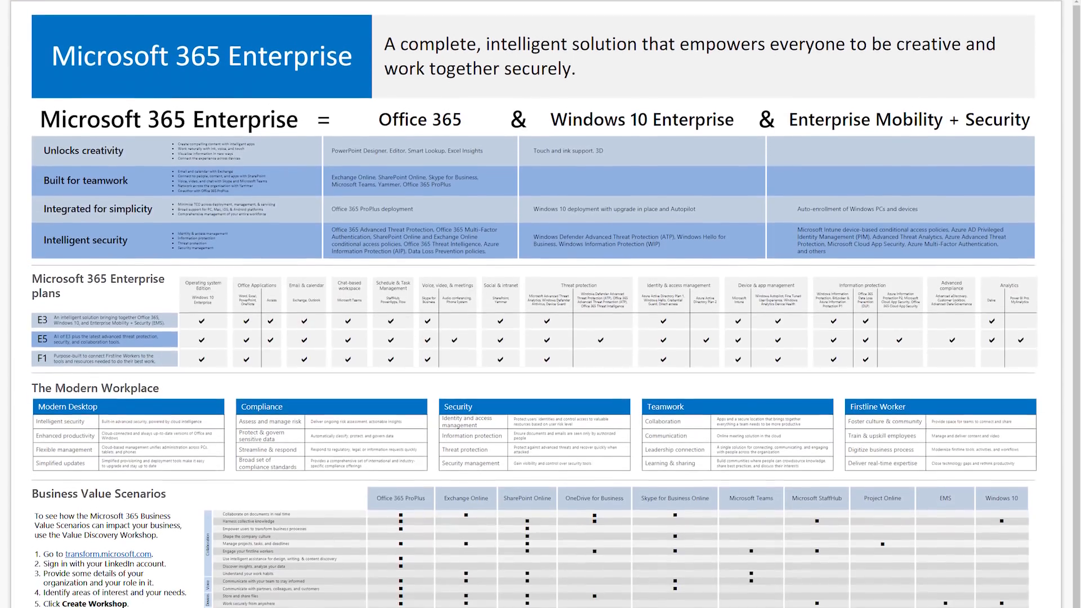
{"action": "scroll", "scroll_direction": "down", "scroll_amount": 3}
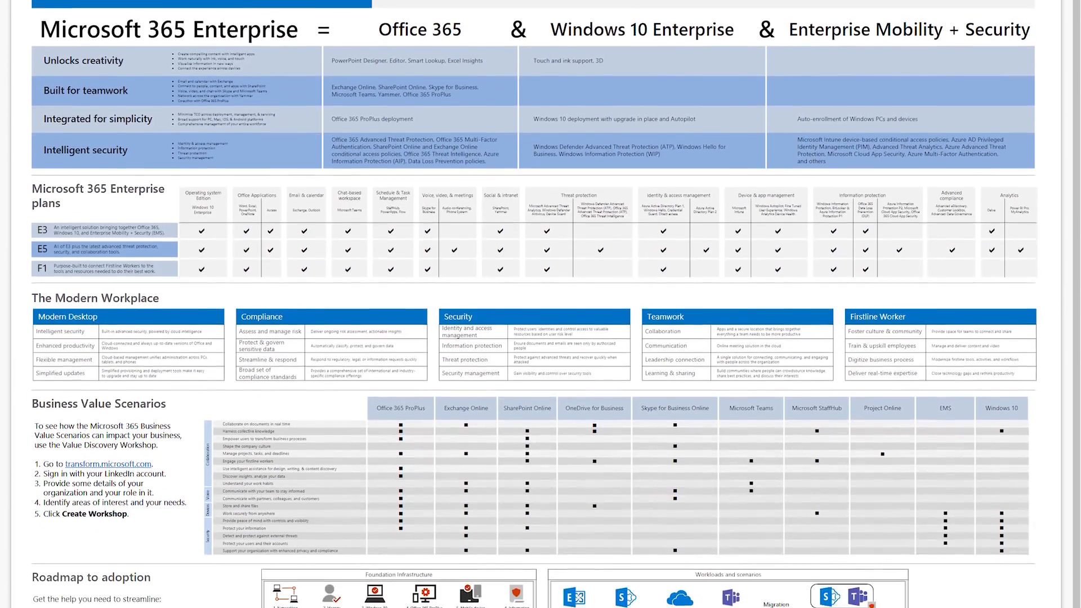
{"action": "scroll", "scroll_direction": "down", "scroll_amount": 3}
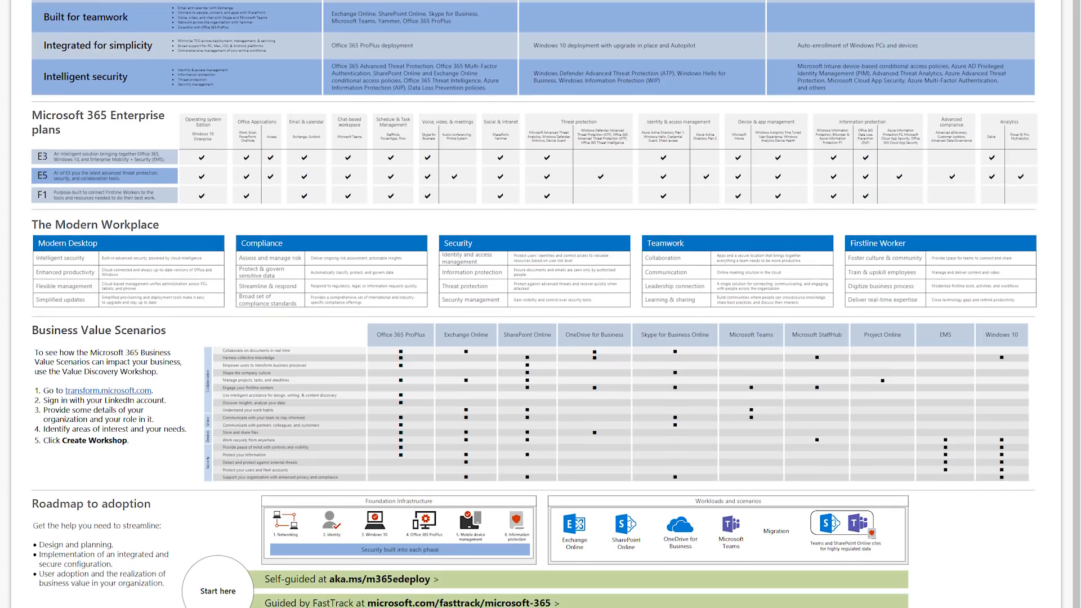